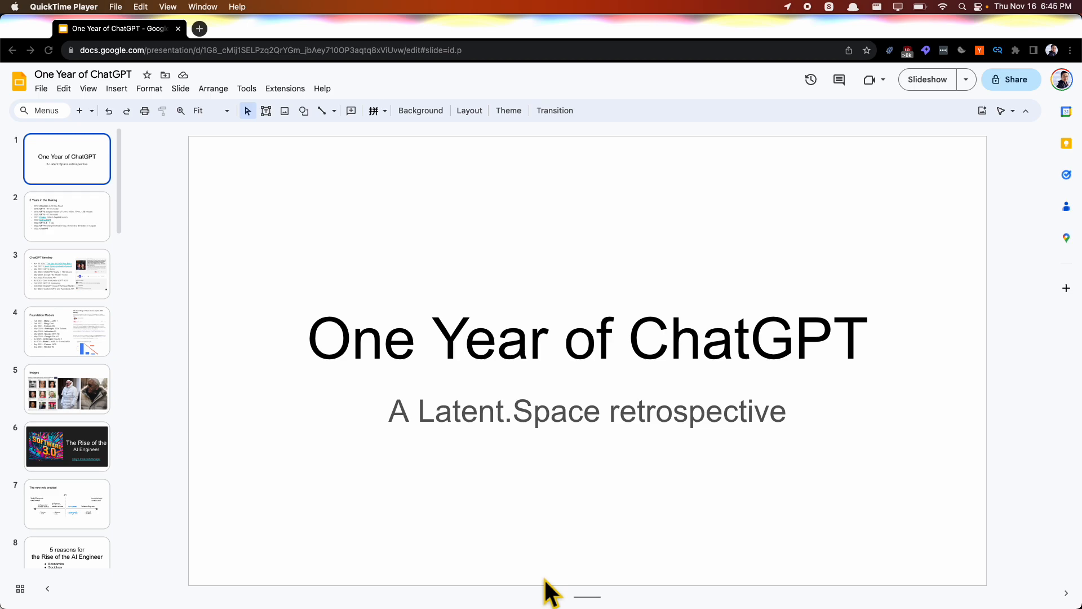
mouse_move(114, 238)
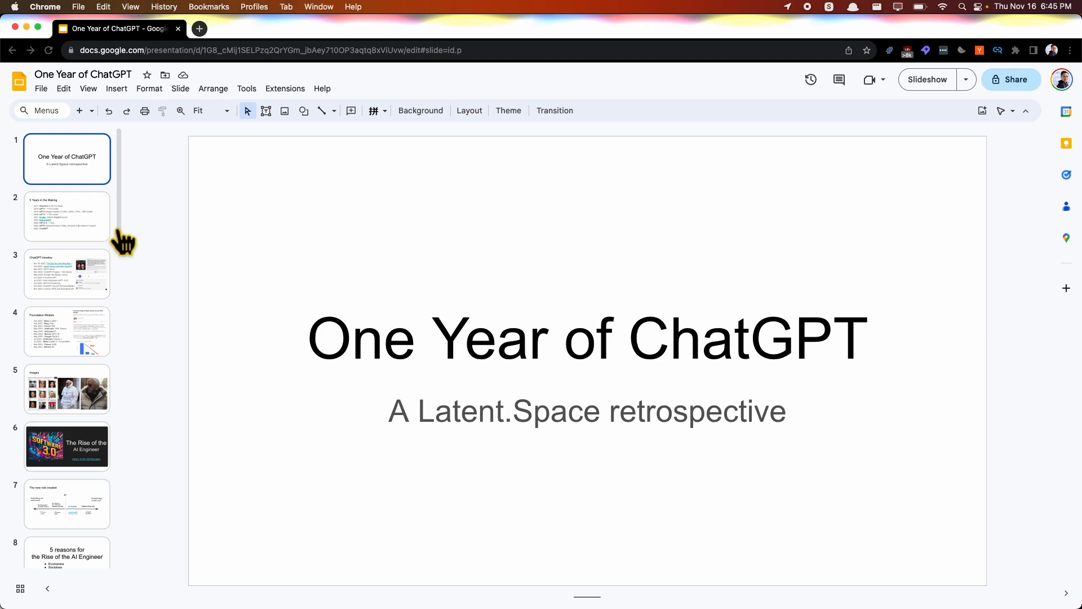
Show the ChatGPT timeline slide with its dated milestones and podcast embed
click(67, 216)
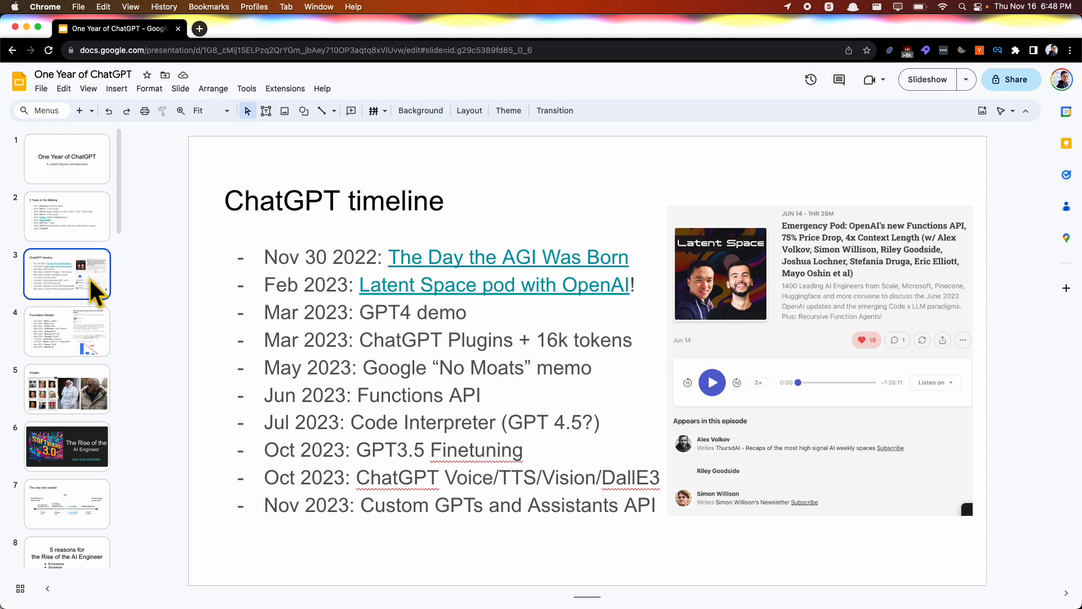
Show the Foundation Models slide listing releases from Feb to Sep 2023
click(67, 330)
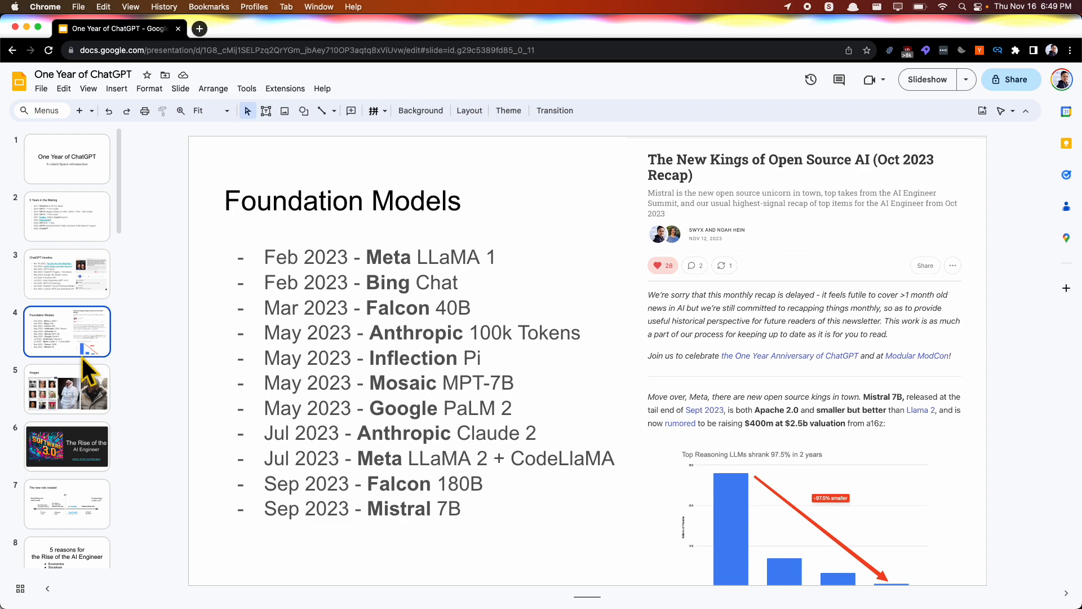
Show the Images slide with the AI portrait timeline and two pope photos
click(66, 388)
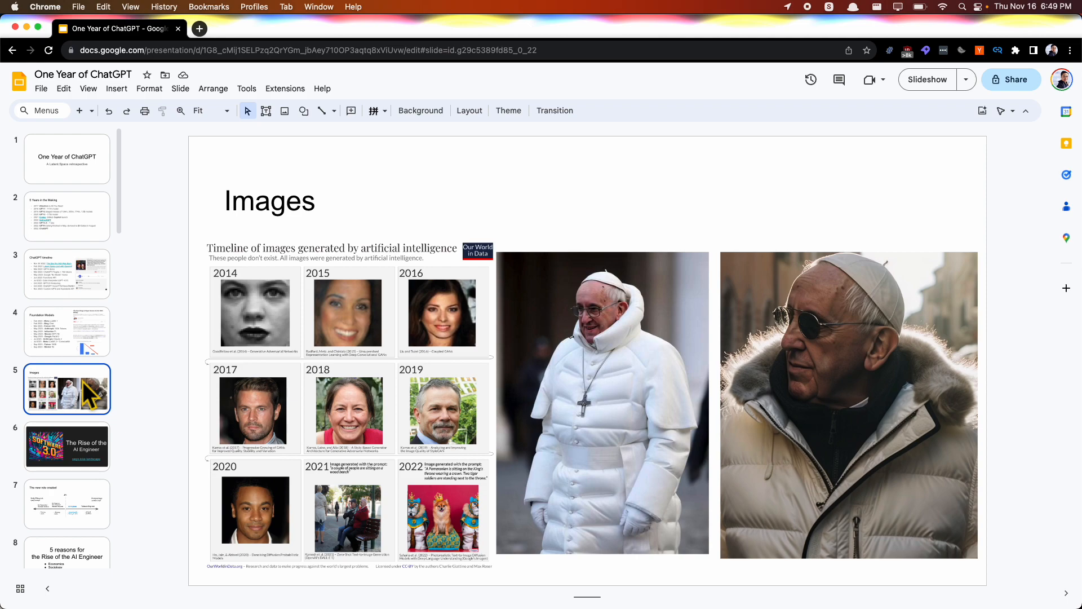
click(283, 324)
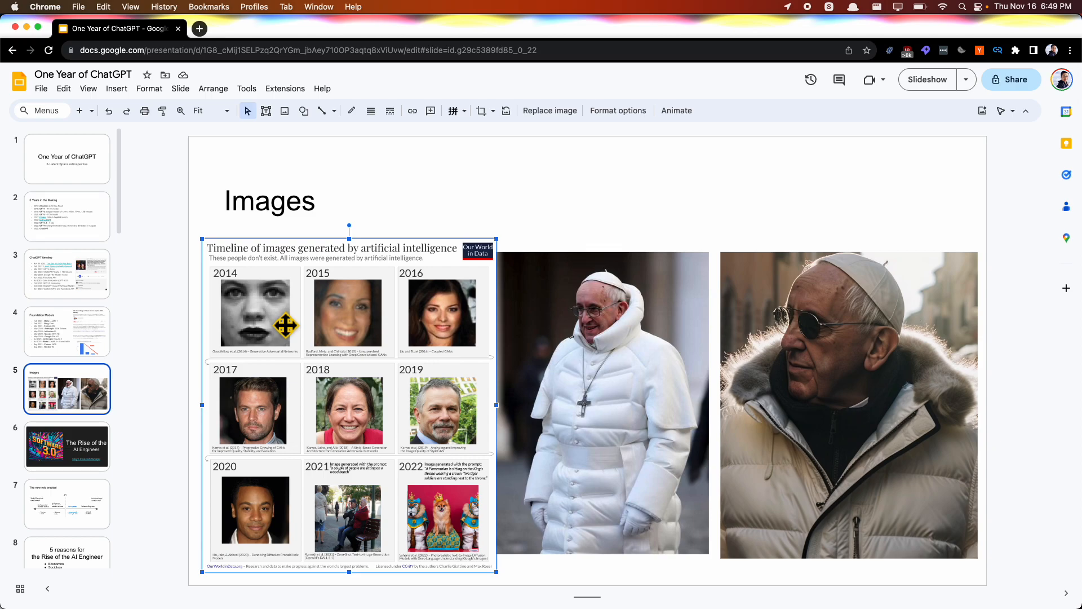
mouse_move(276, 325)
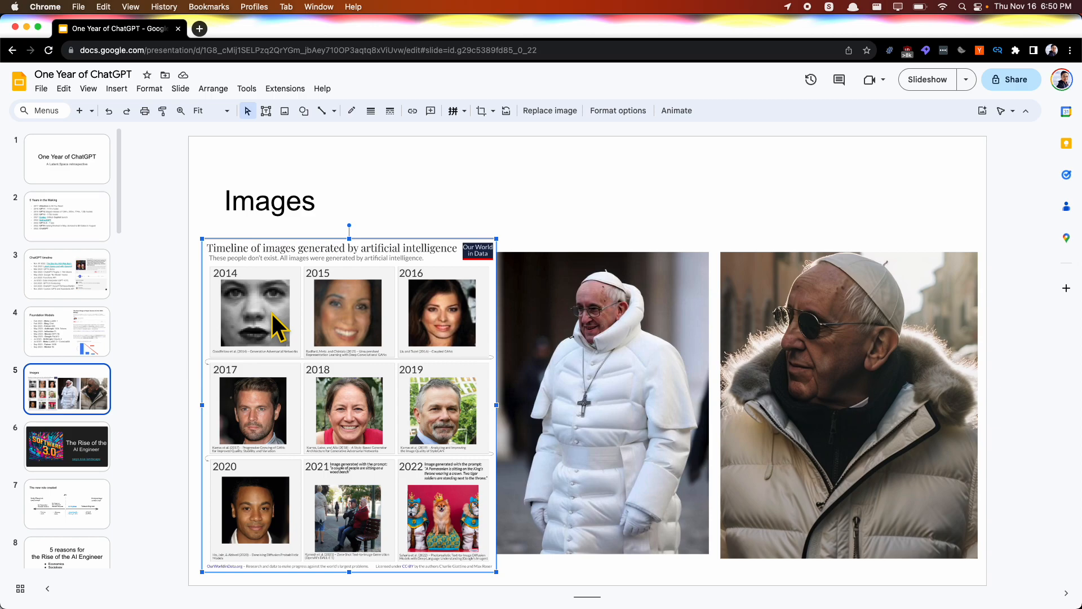
mouse_move(429, 535)
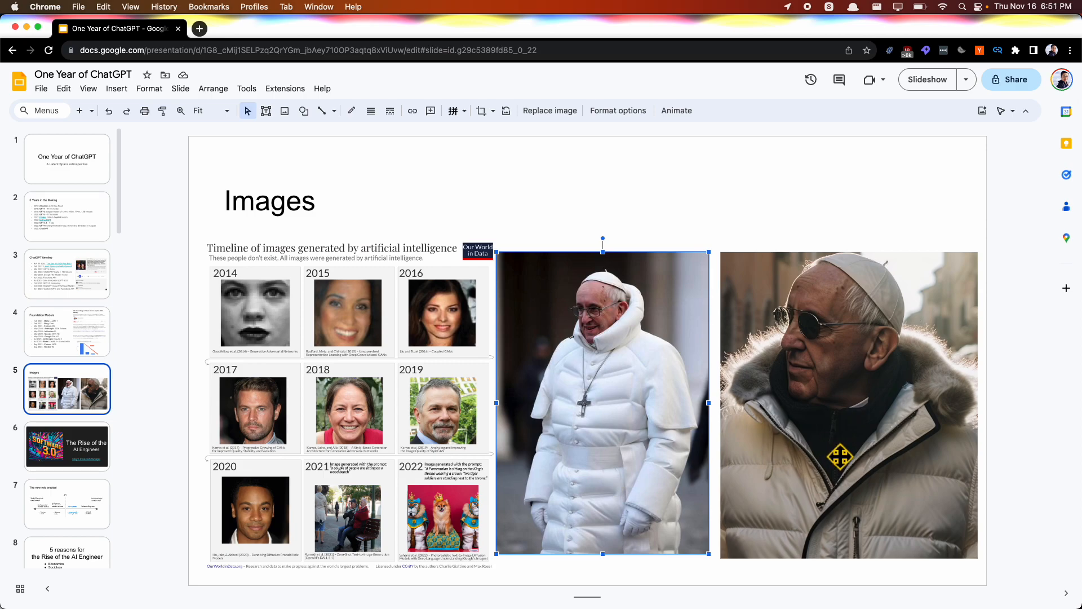
Highlight the fur-jacket pope photo, then move to The Rise of the AI Engineer slide
click(848, 405)
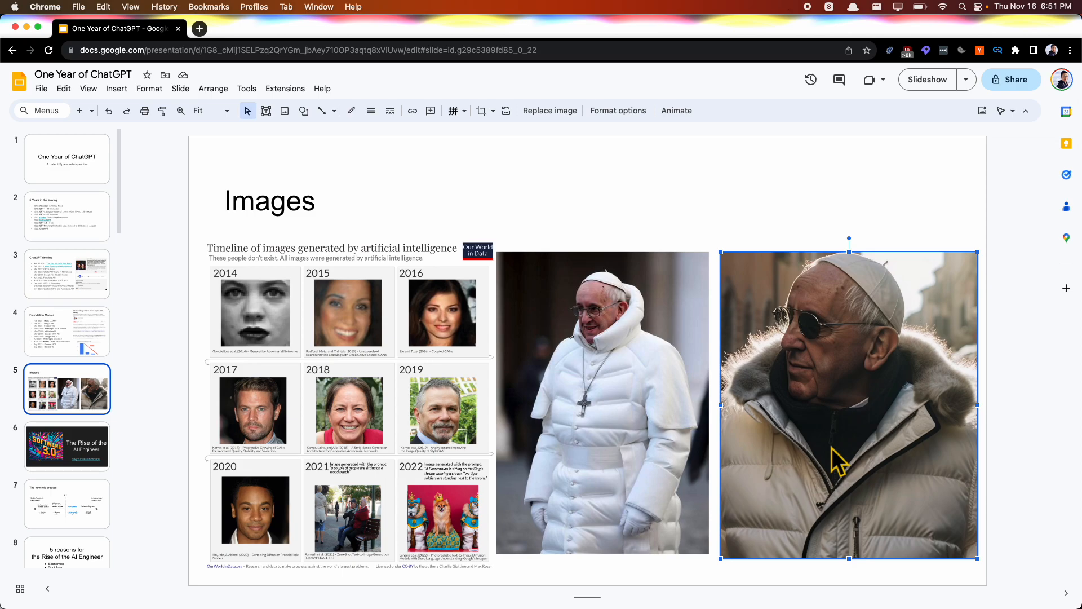
click(67, 447)
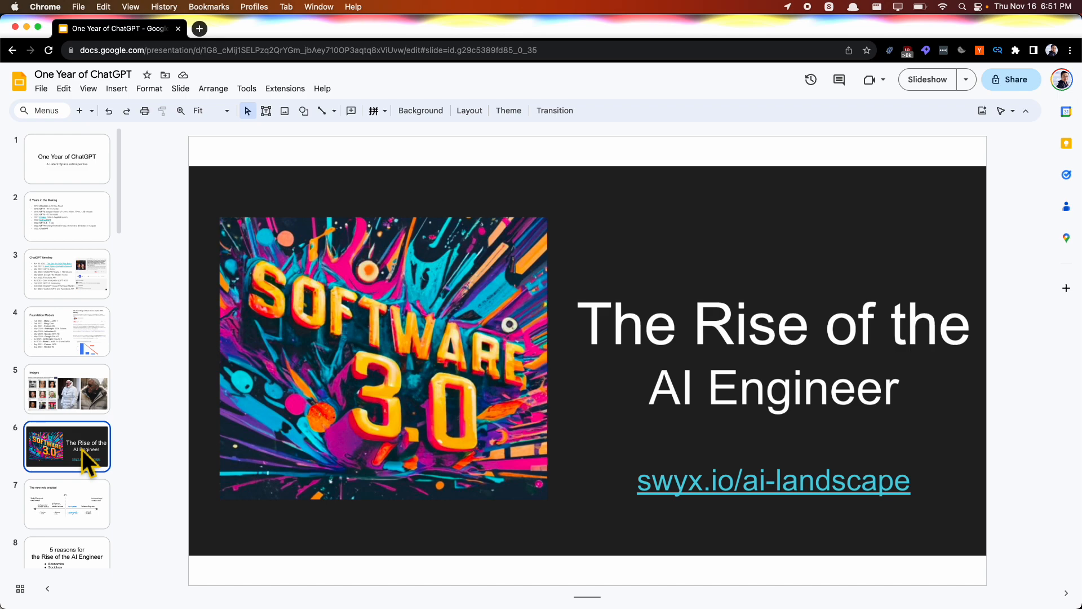
mouse_move(85, 501)
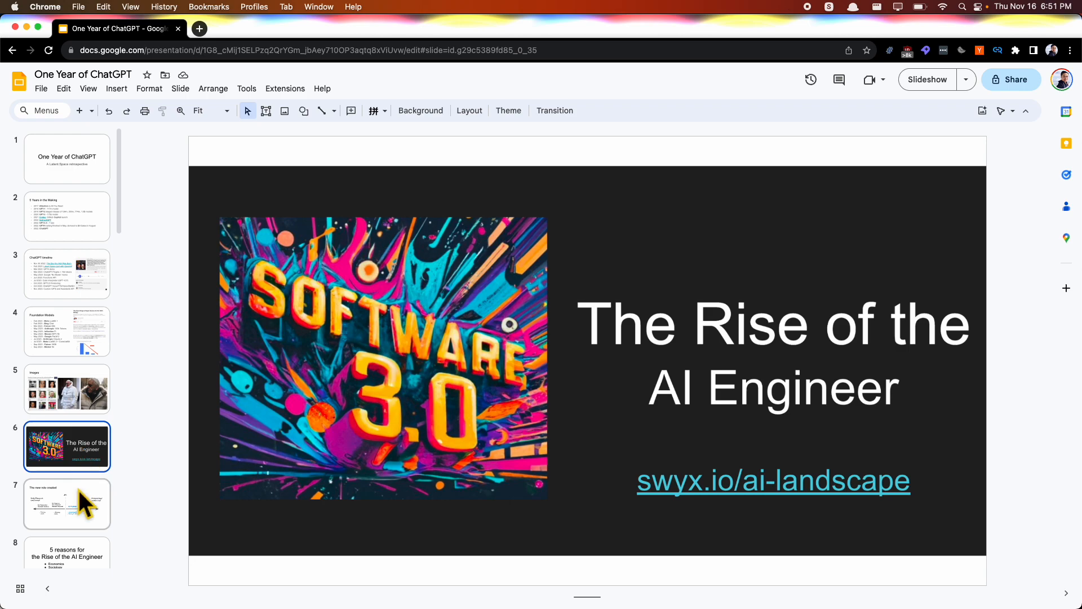
click(66, 504)
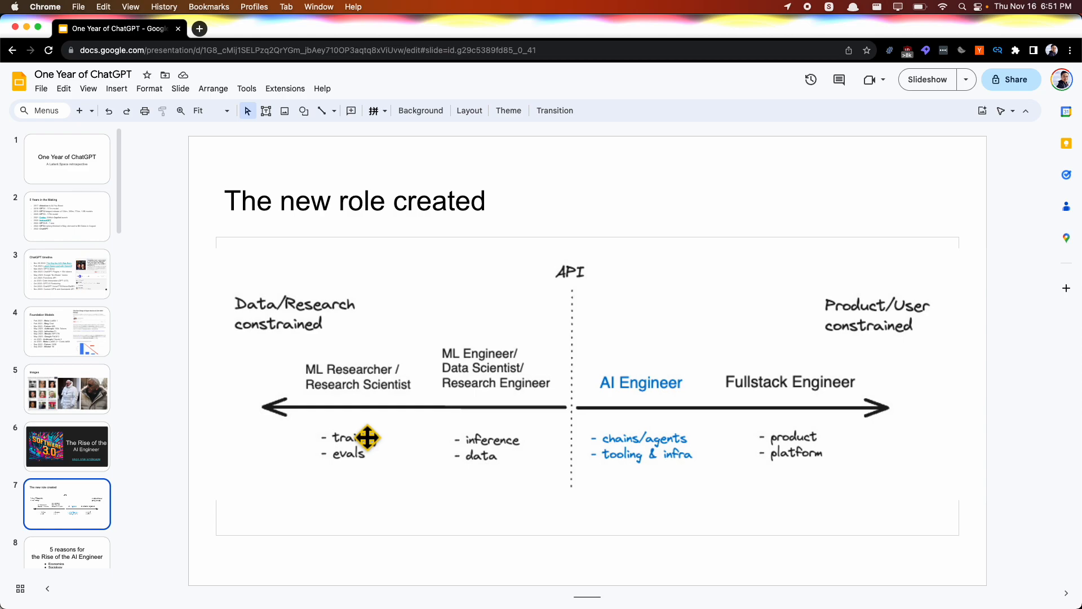
mouse_move(457, 432)
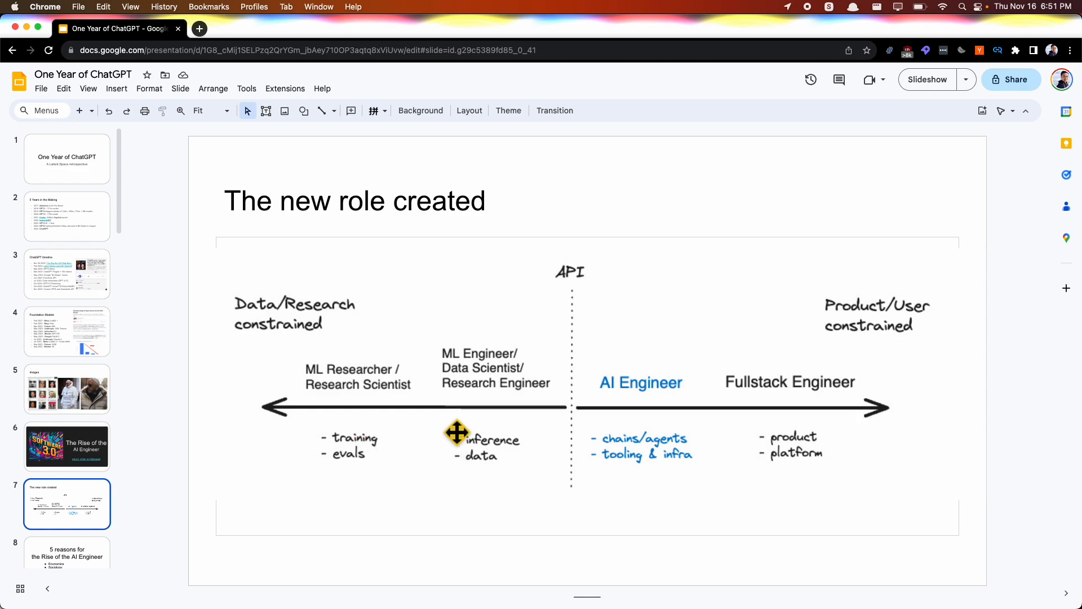
mouse_move(565, 396)
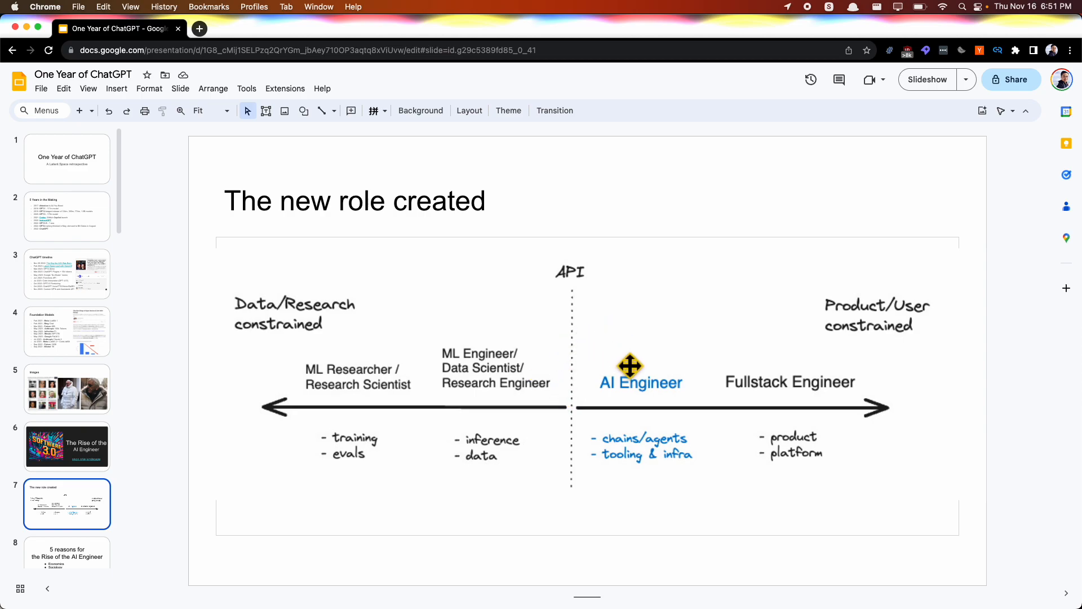
mouse_move(734, 408)
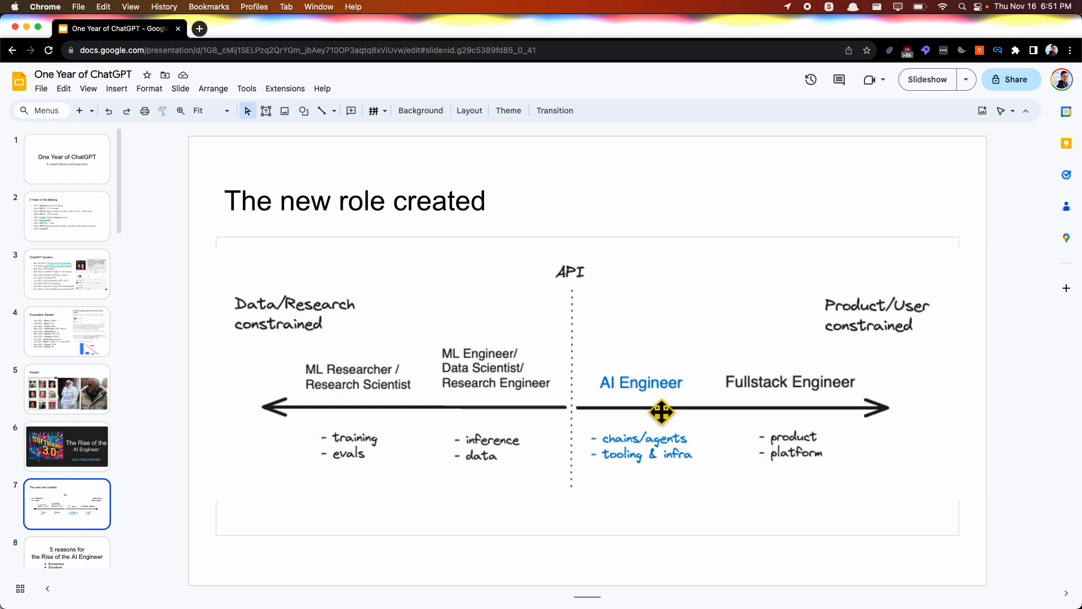
mouse_move(654, 426)
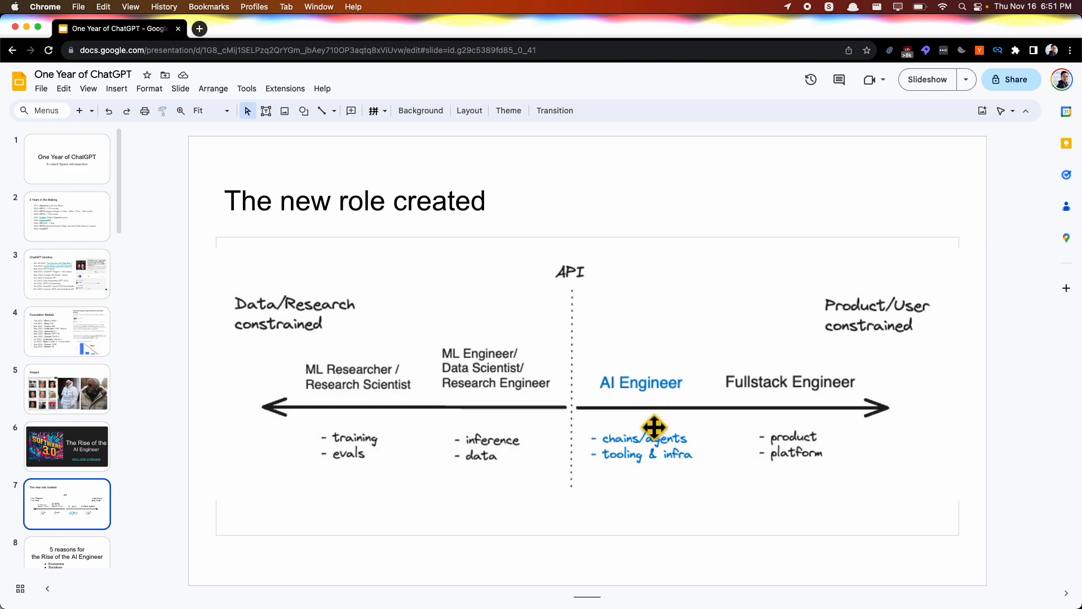
scroll(down, 3)
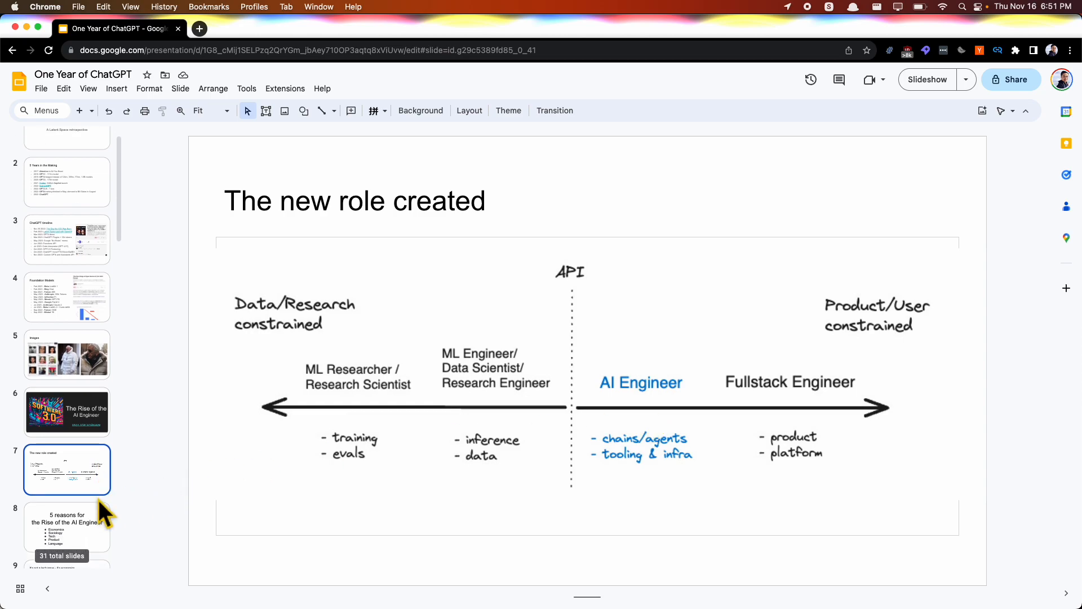
scroll(down, 3)
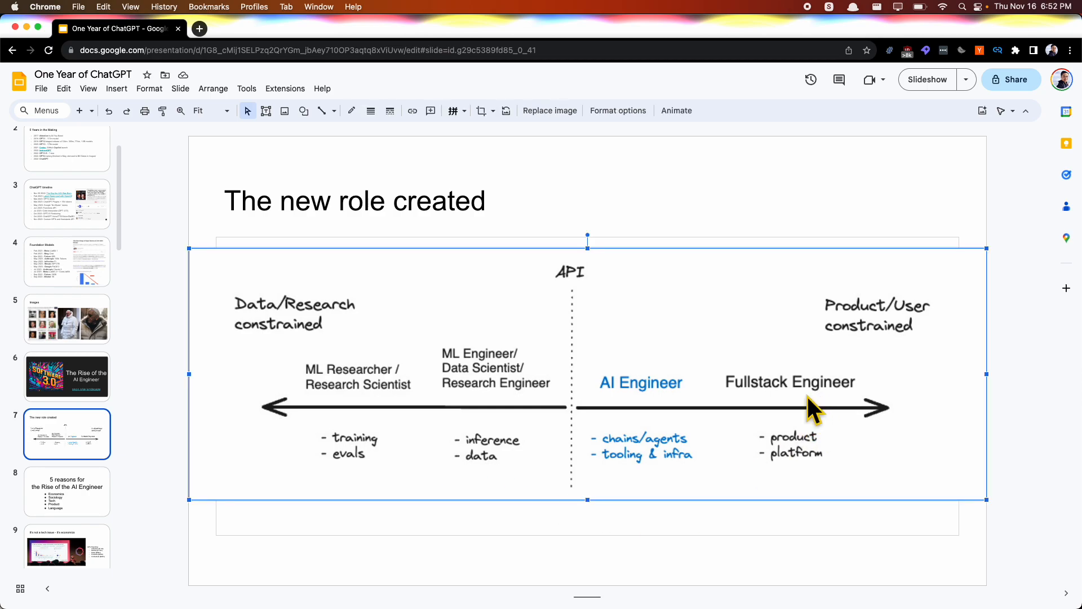
mouse_move(653, 403)
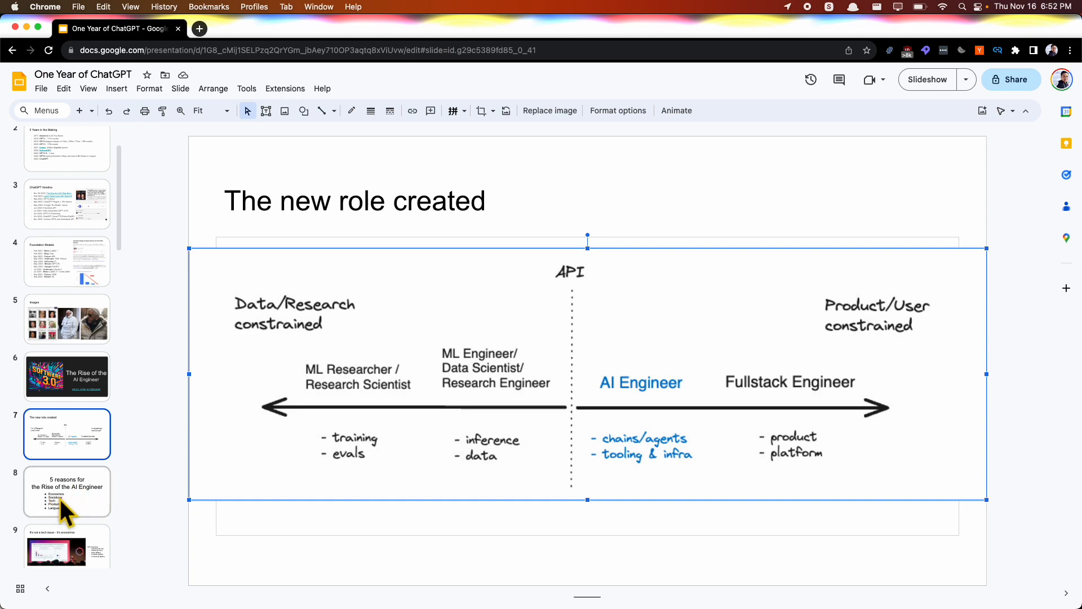
Show the '5 reasons for the Rise of the AI Engineer' slide with its five topics
click(66, 490)
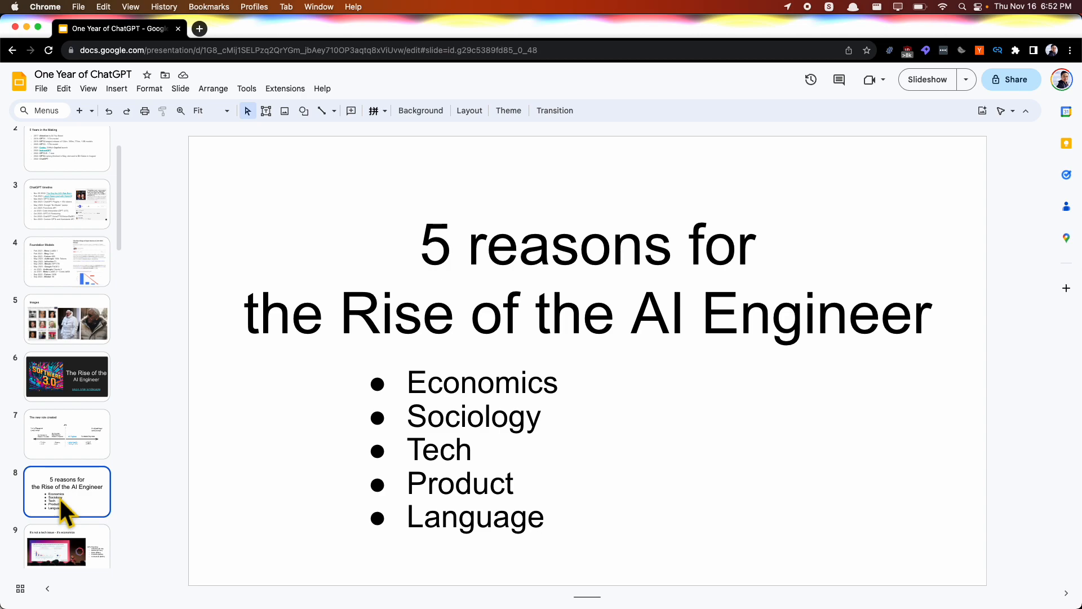
mouse_move(87, 334)
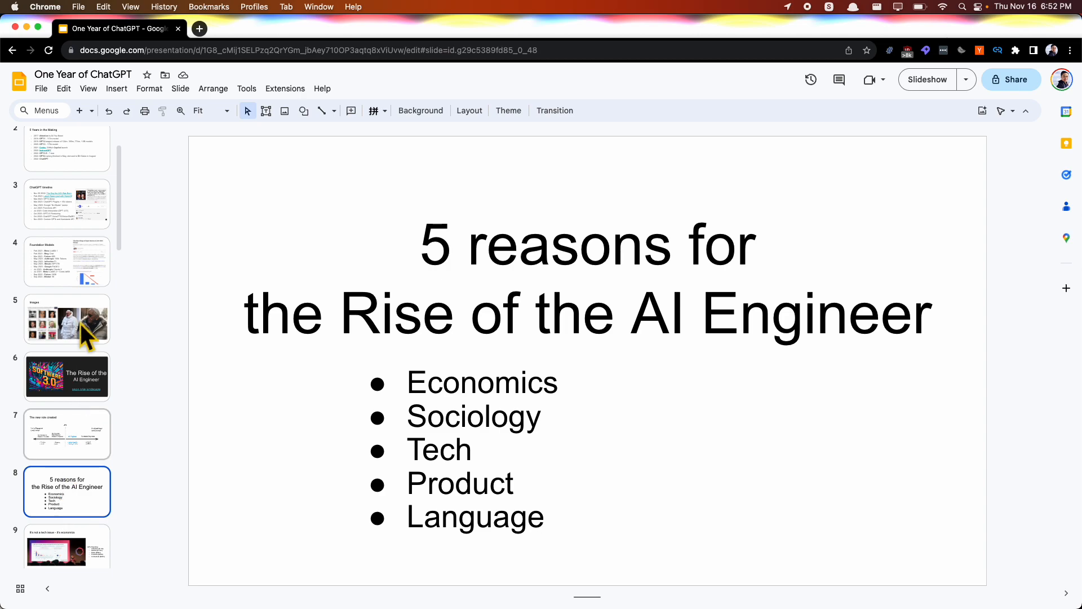
scroll(down, 3)
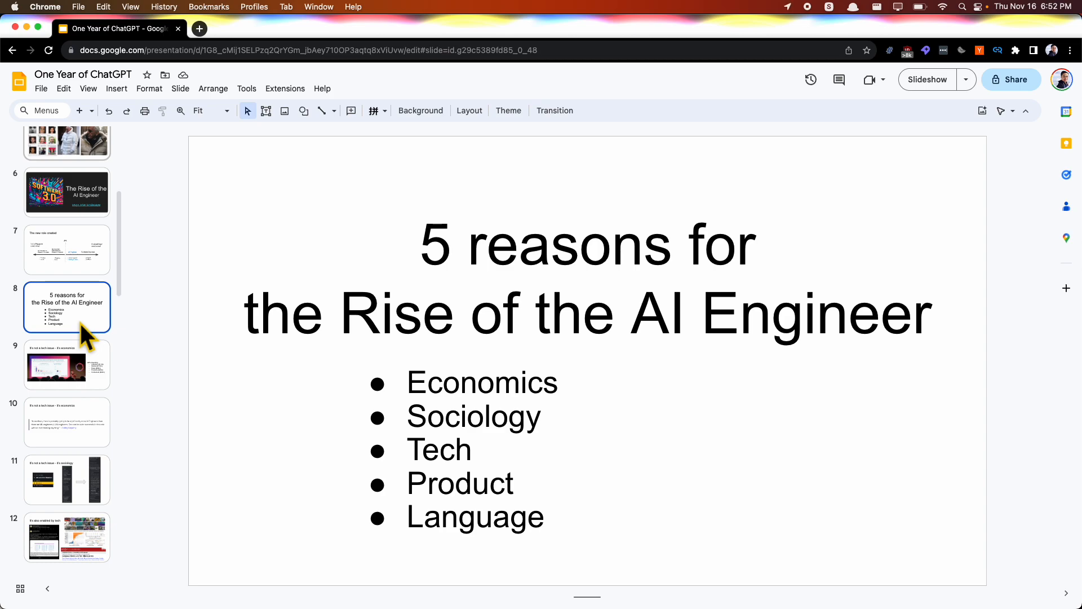
Show the economics GPU Hoarding slide and highlight the compute-chart conference photo
click(66, 364)
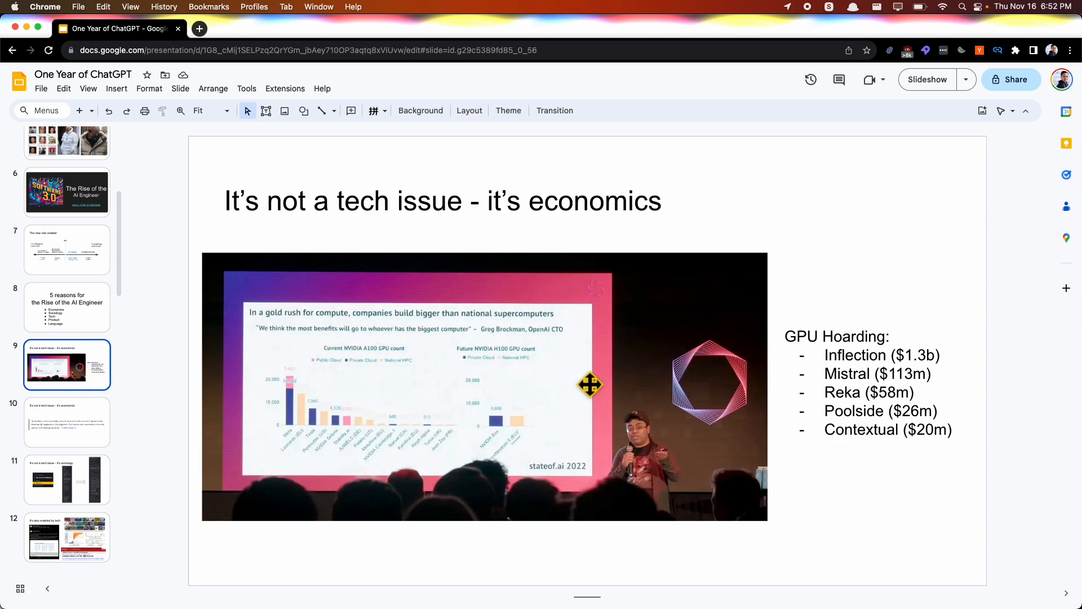
mouse_move(881, 406)
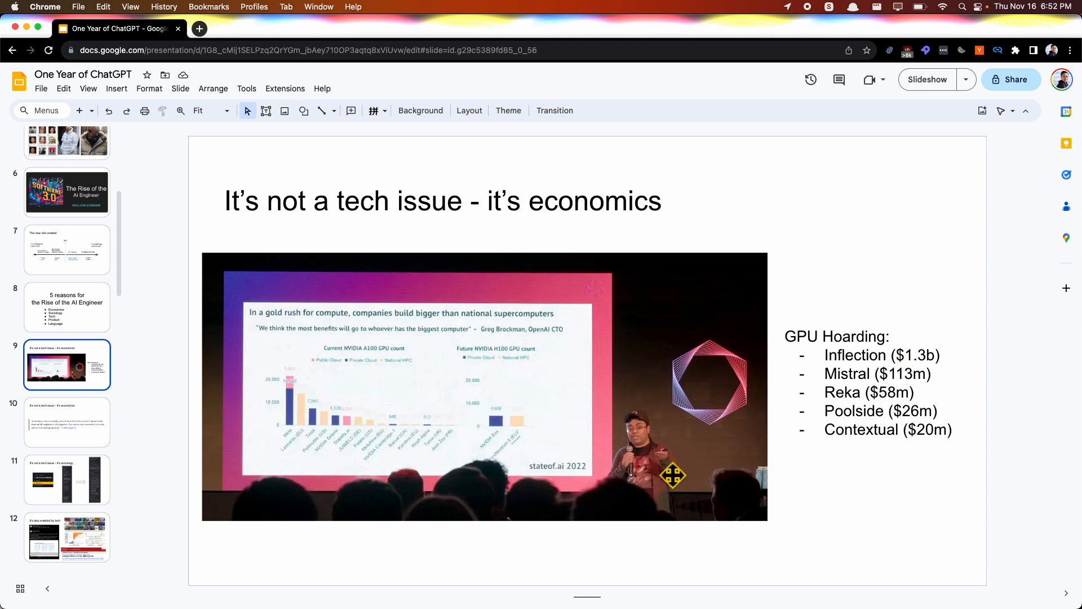
click(483, 387)
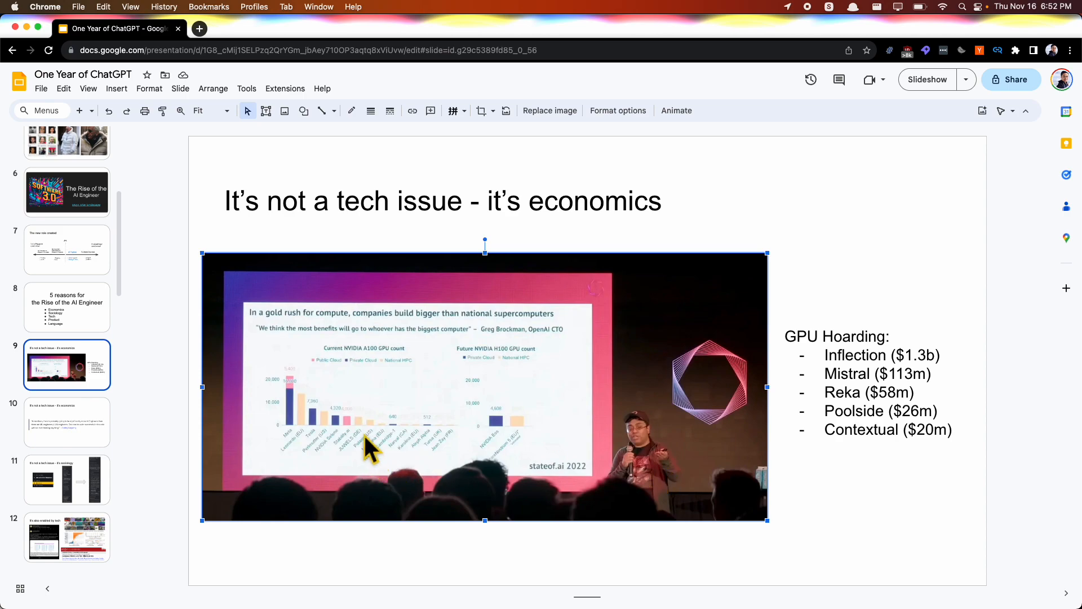
mouse_move(376, 459)
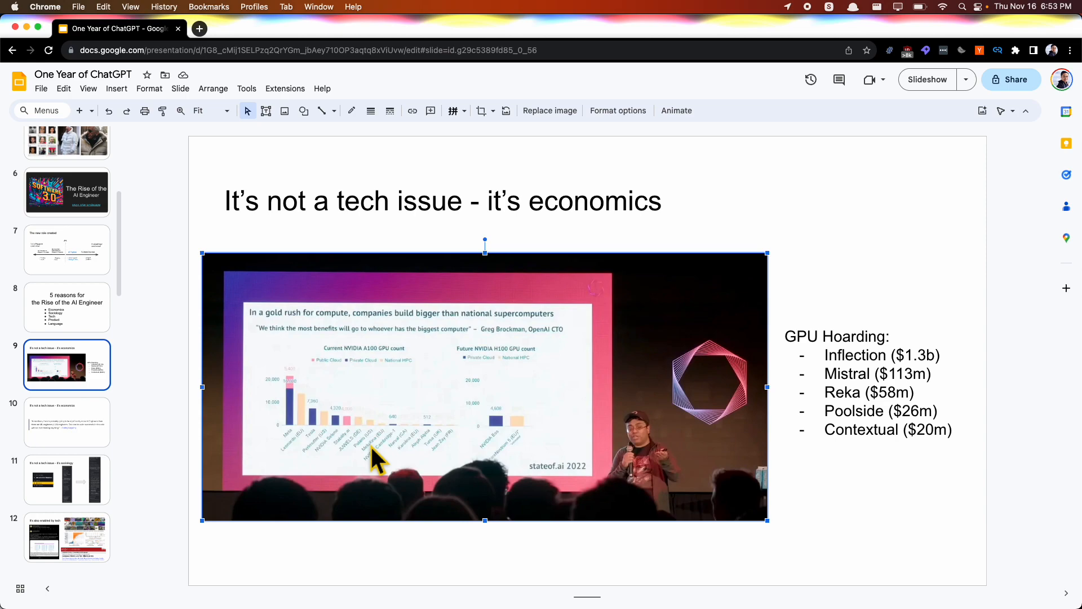
mouse_move(75, 442)
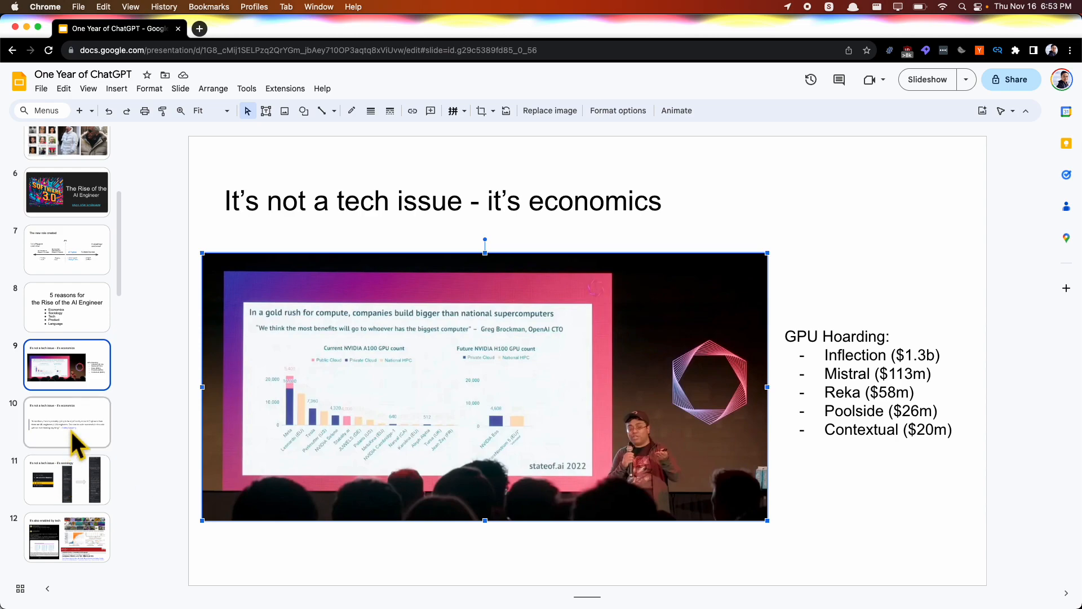
Show the economics slide quoting Karpathy on AI Engineers outnumbering ML engineers
click(66, 422)
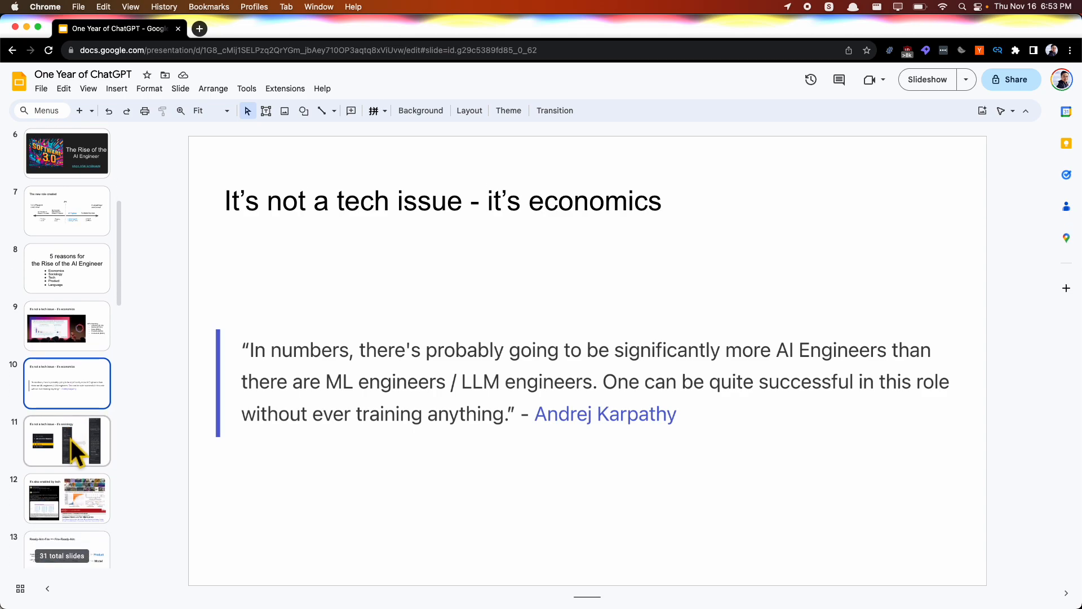
Show the sociology chat-channels slide, peek at the tech slide, and return to sociology
click(66, 441)
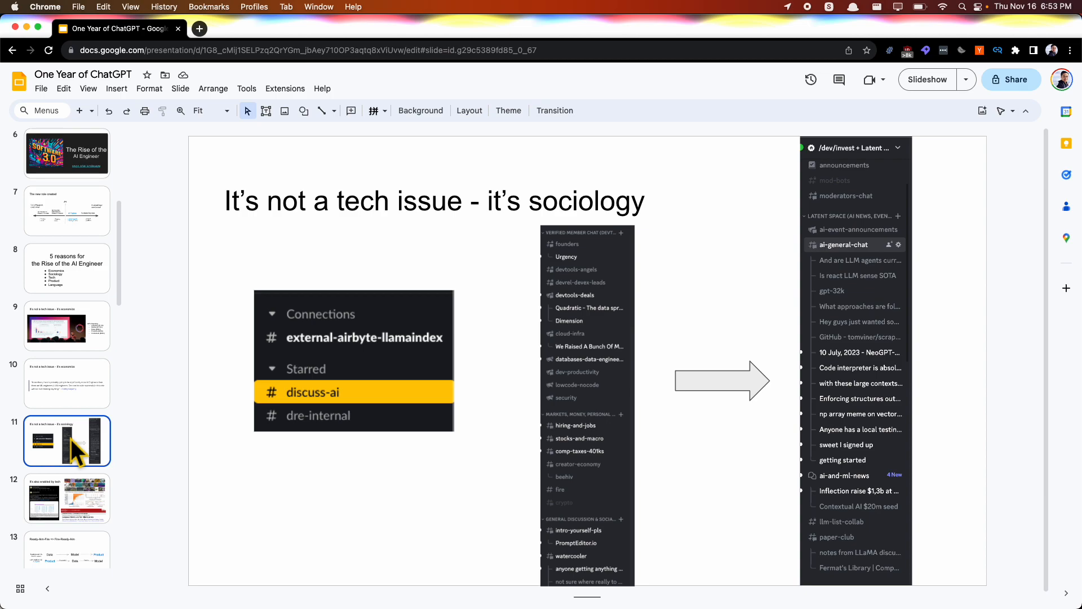
mouse_move(331, 406)
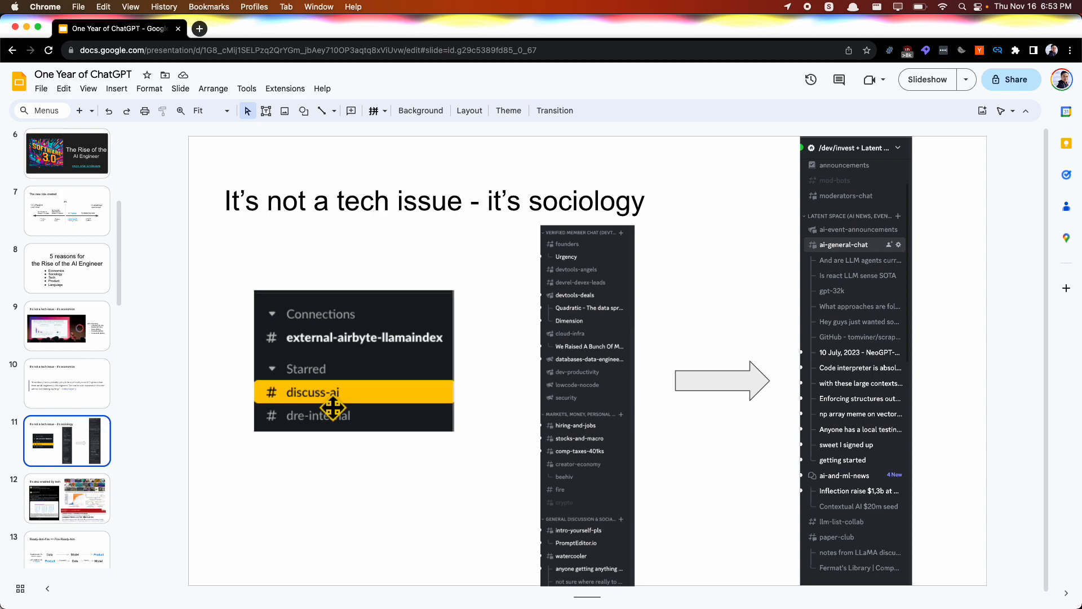
mouse_move(359, 412)
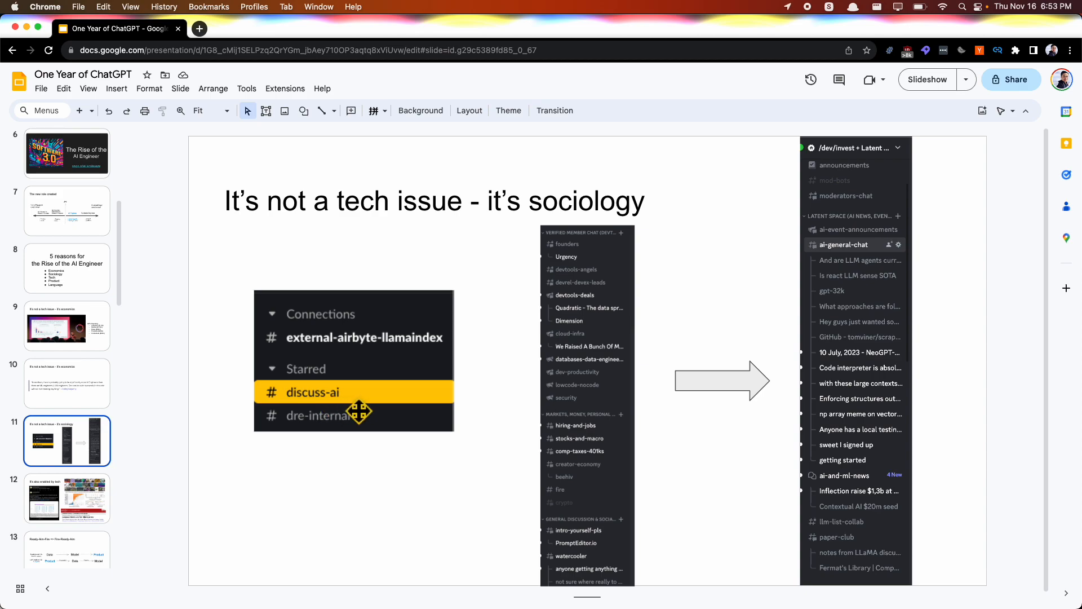
mouse_move(355, 414)
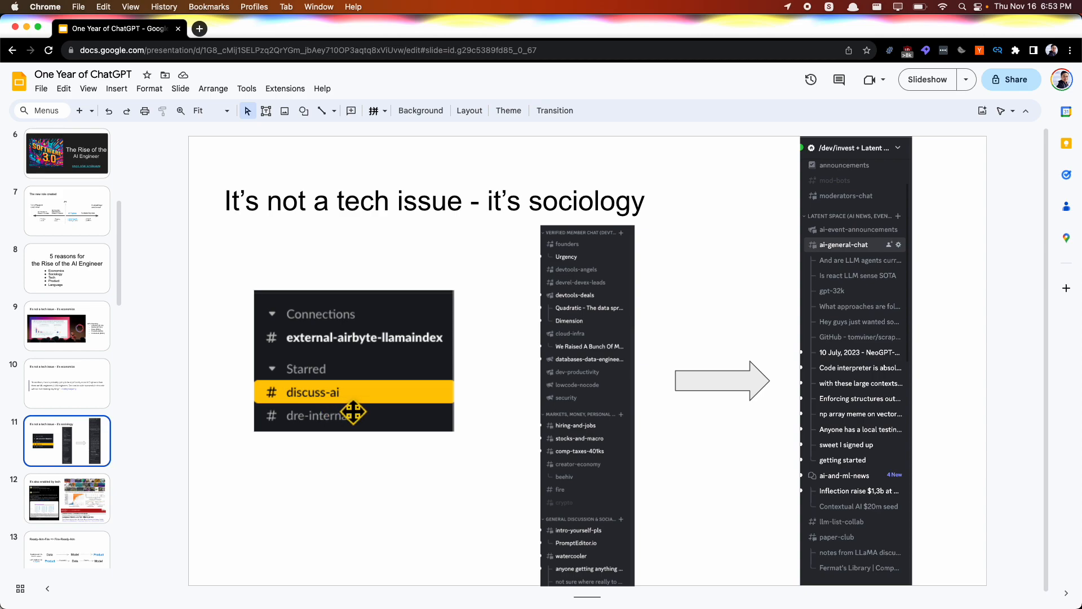
mouse_move(585, 283)
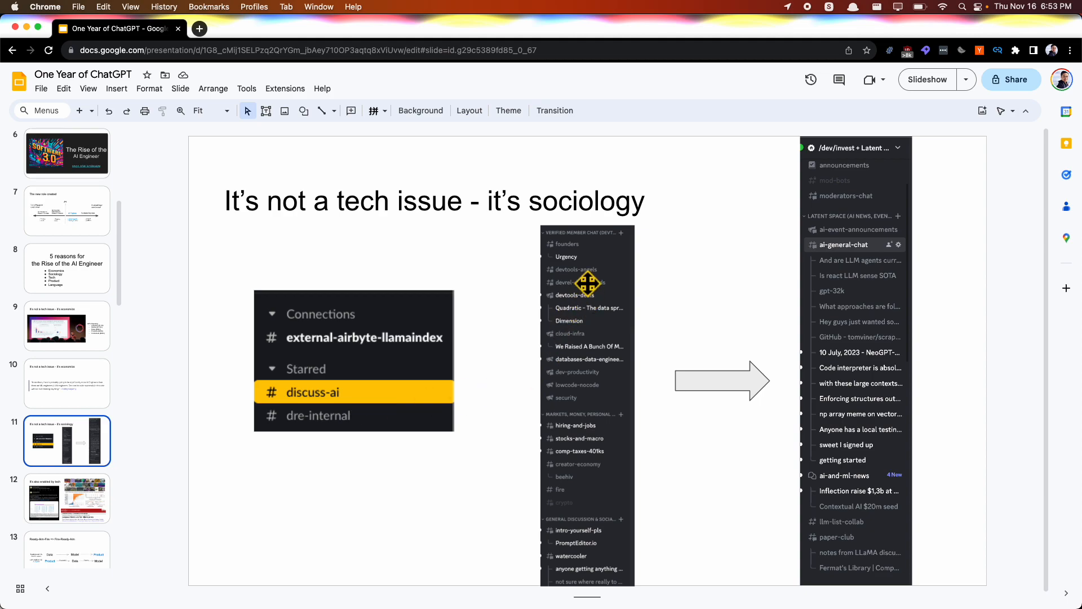
mouse_move(886, 232)
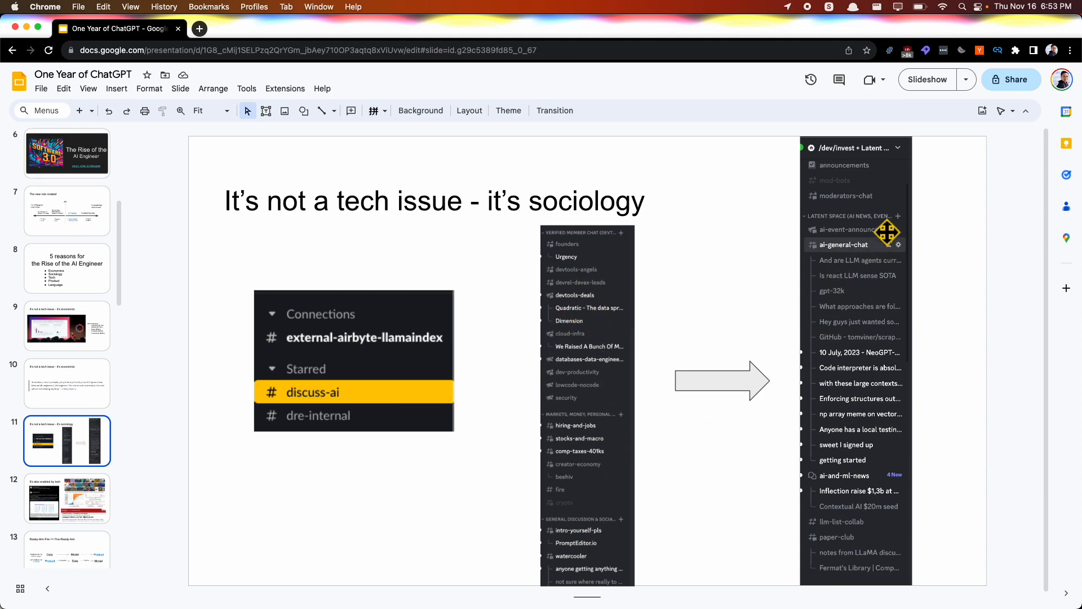
mouse_move(877, 484)
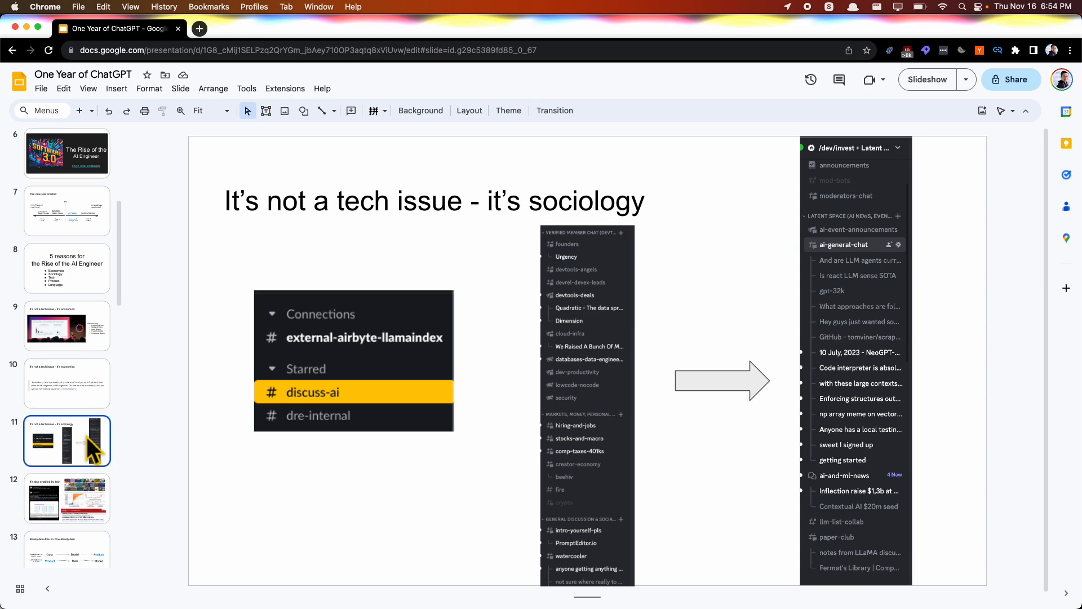
mouse_move(128, 461)
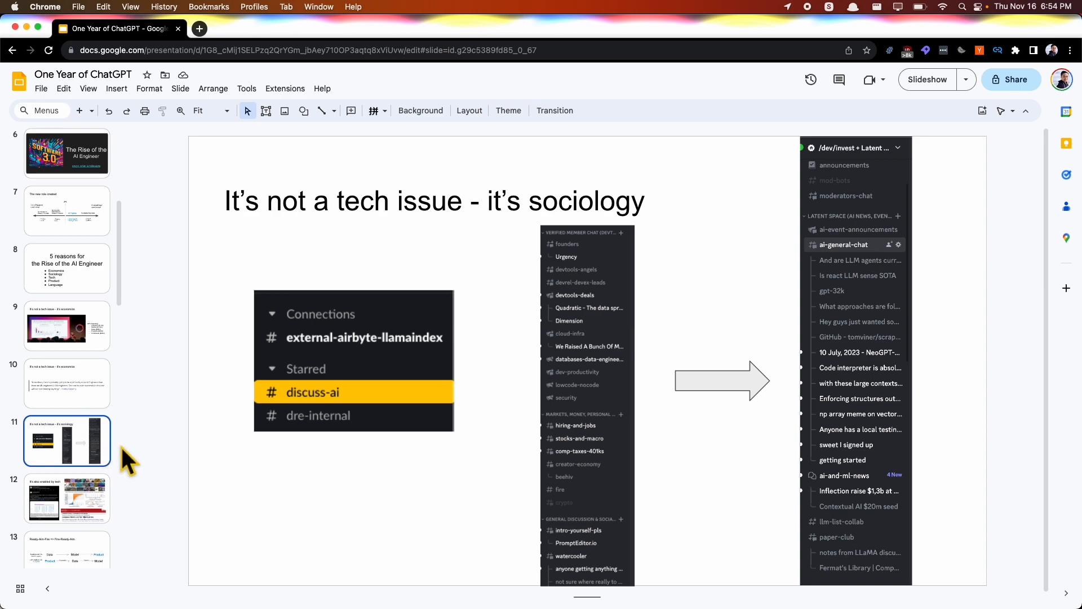
mouse_move(76, 491)
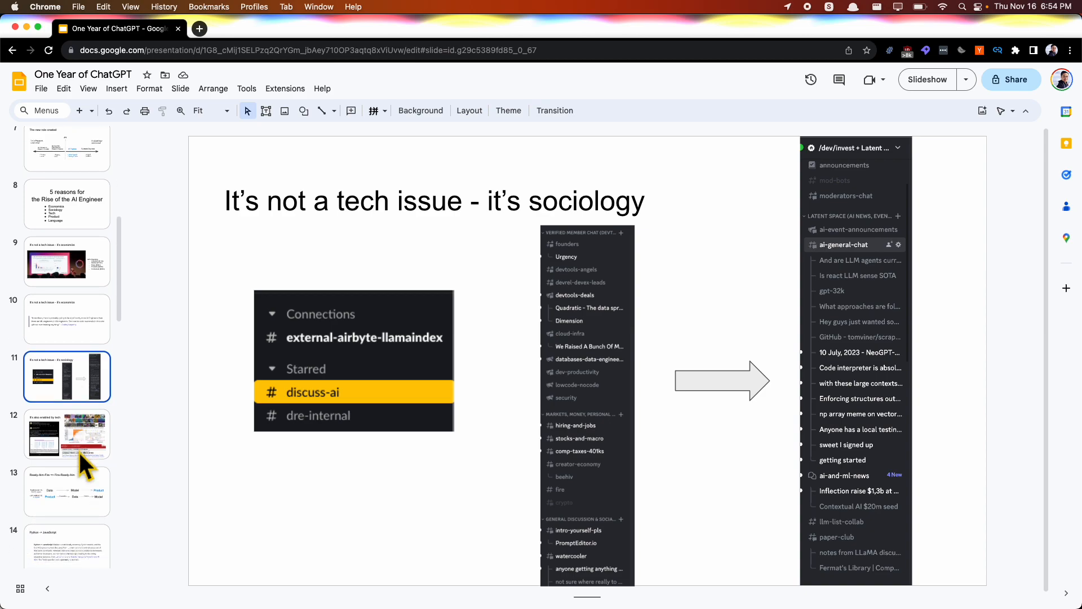
mouse_move(84, 455)
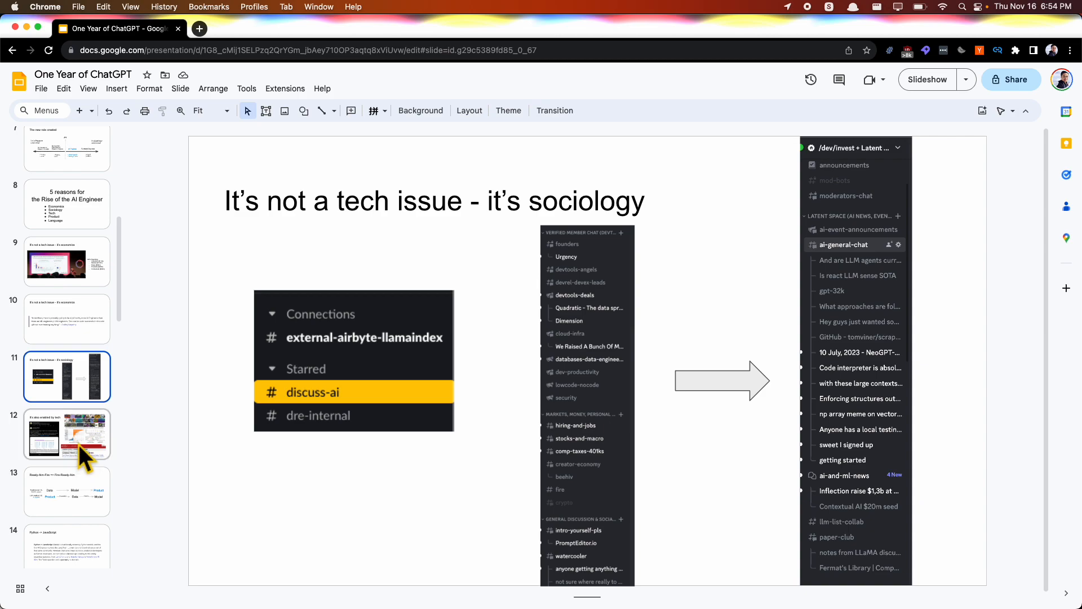
click(66, 433)
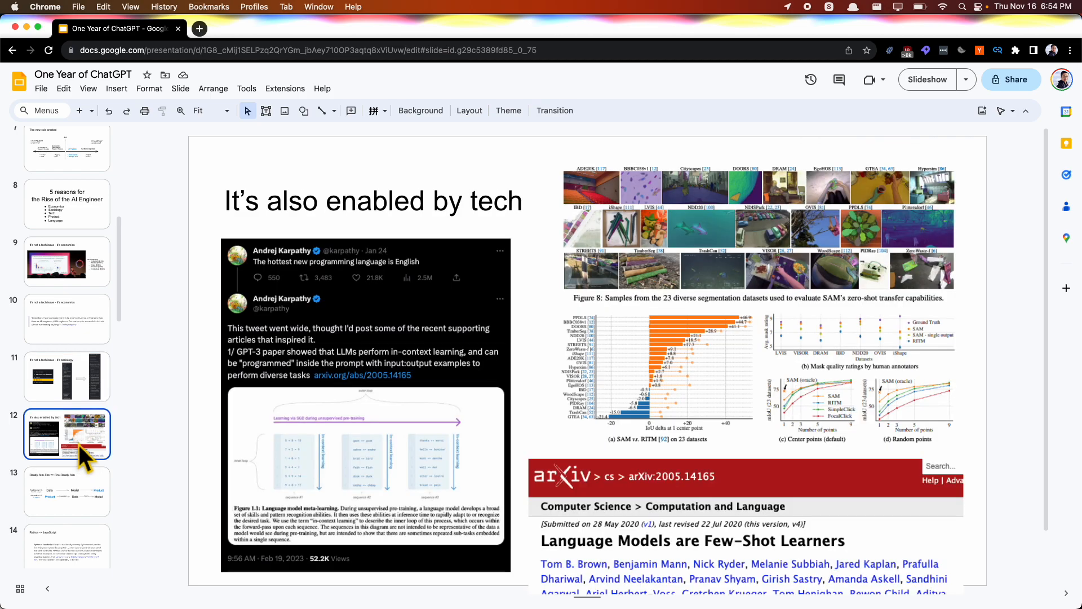
mouse_move(121, 290)
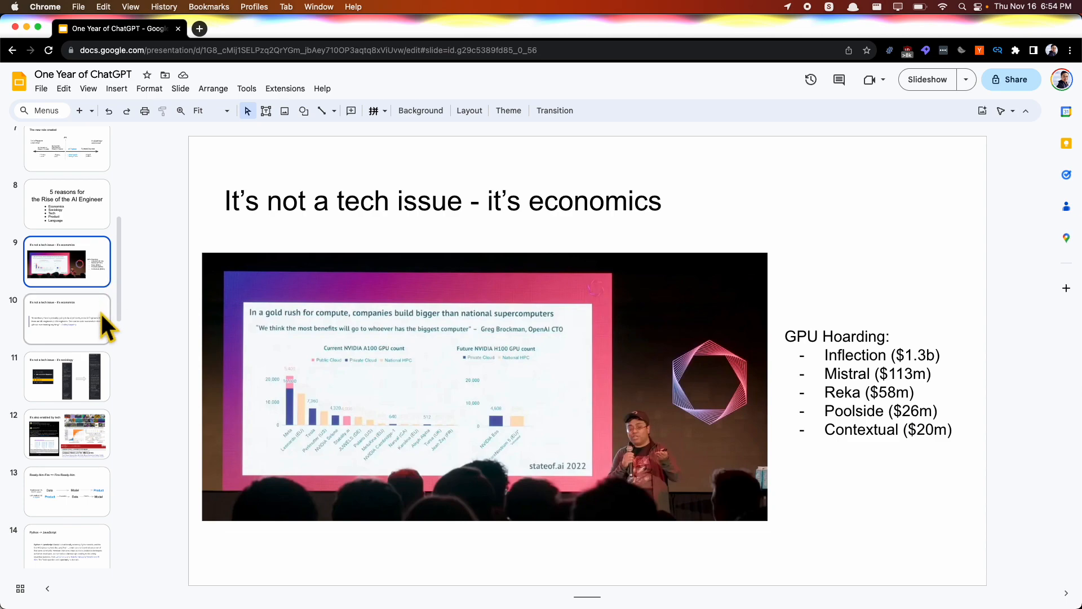
click(67, 375)
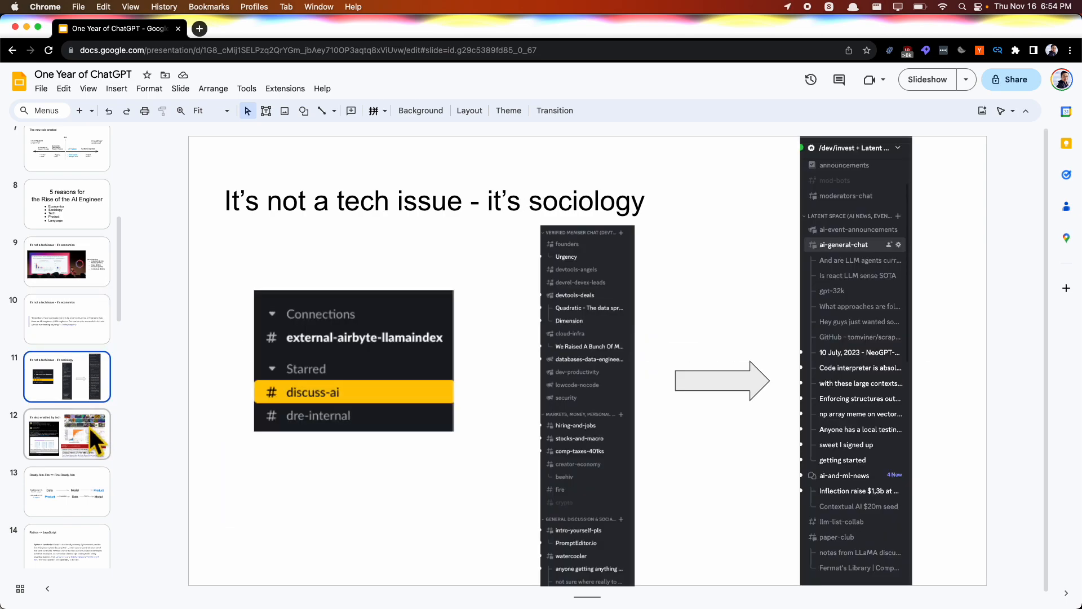
mouse_move(97, 324)
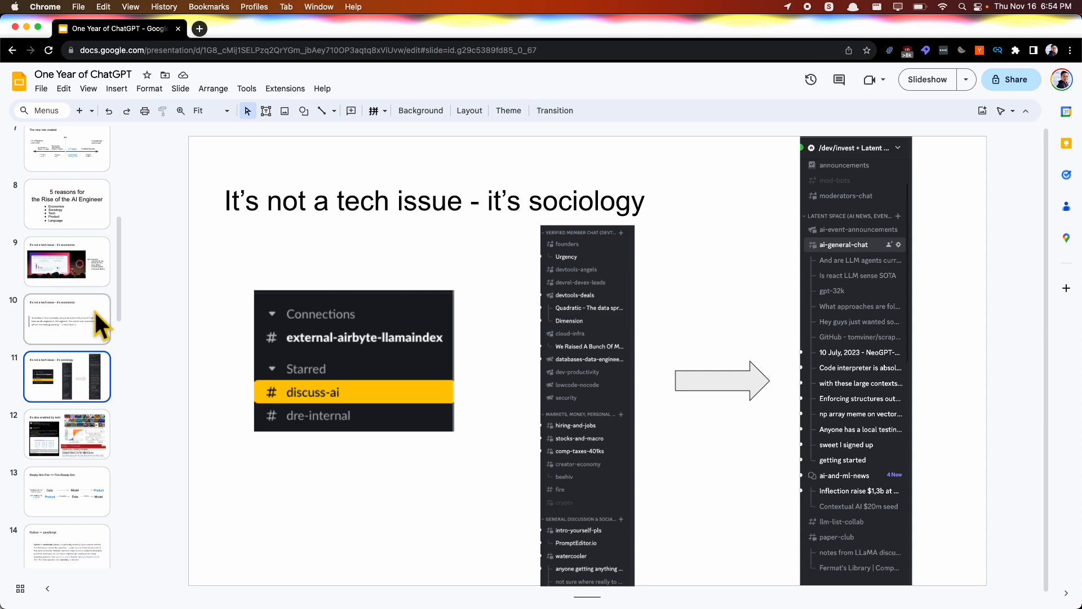
Show the 'It's also enabled by tech' slide with Karpathy's tweet and paper excerpts
click(66, 433)
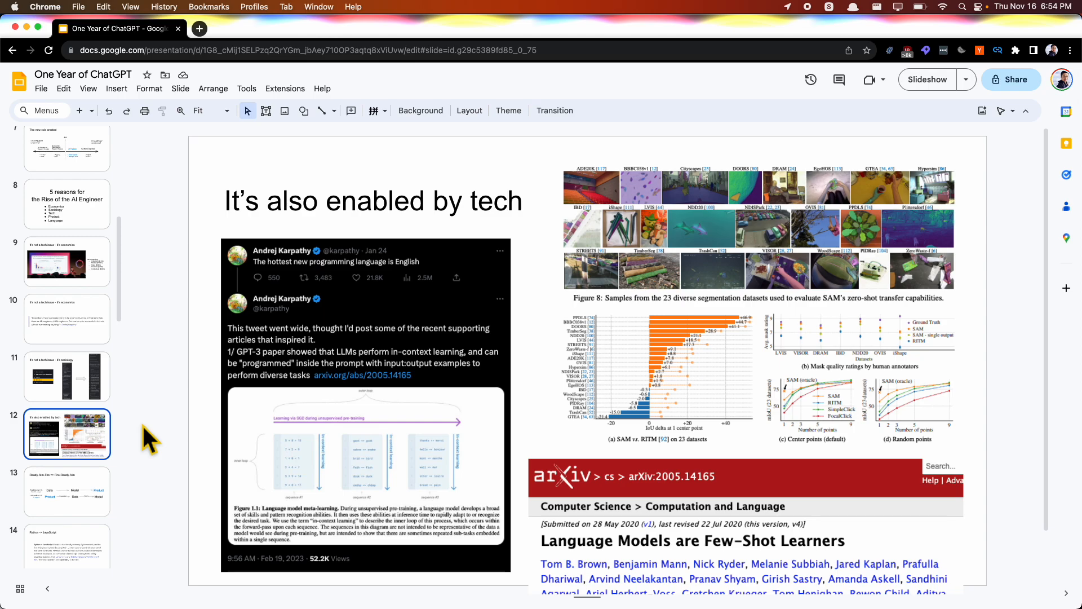
mouse_move(683, 549)
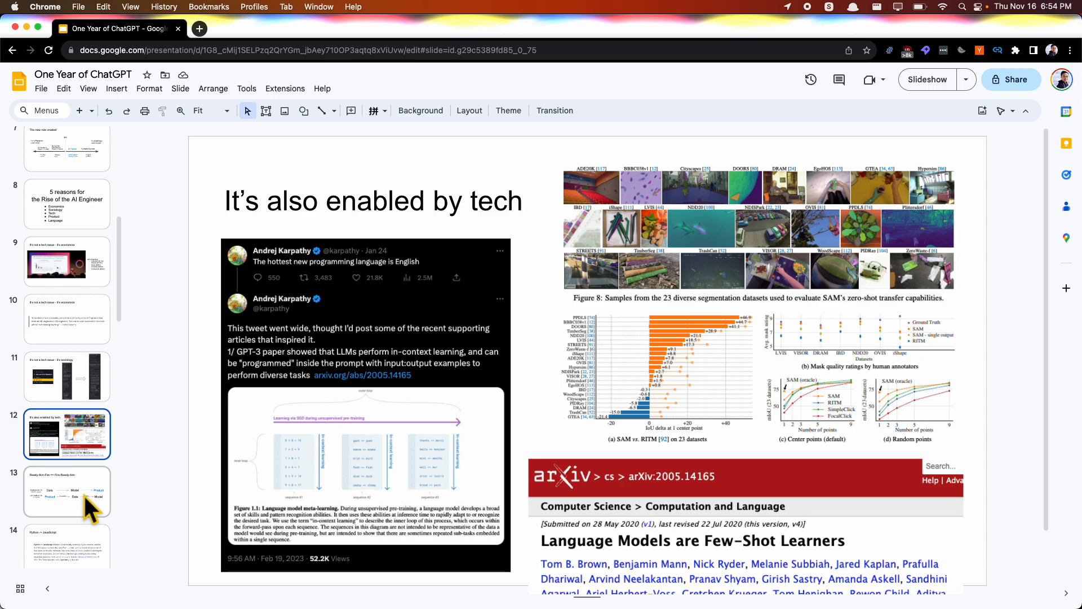
Show the Ready-Aim-Fire slide, highlight the ML vs LLM diagram, then move to 'Python -> JavaScript'
click(66, 491)
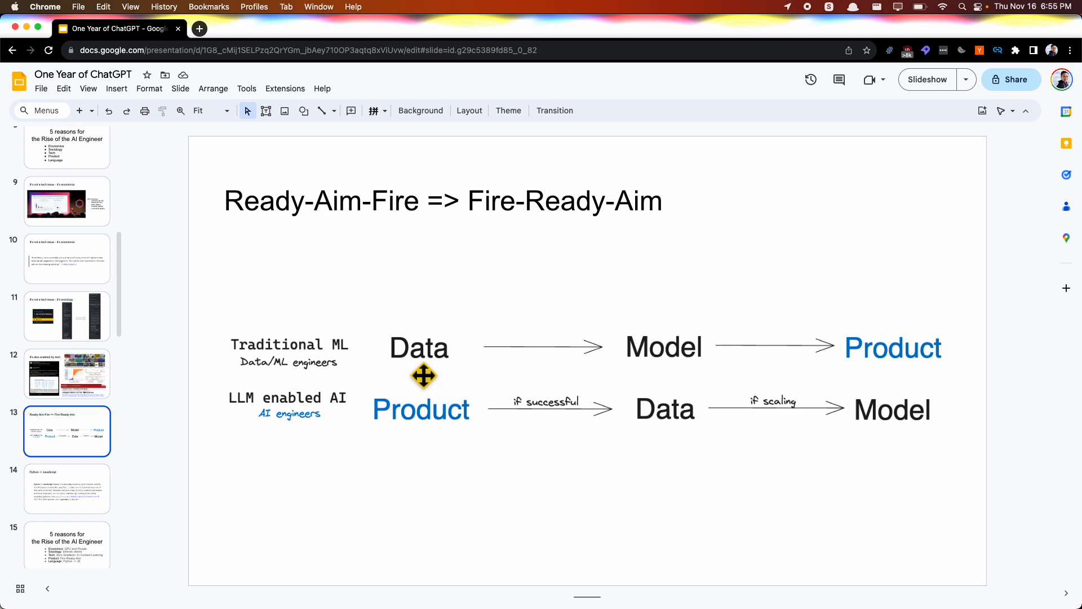
click(890, 348)
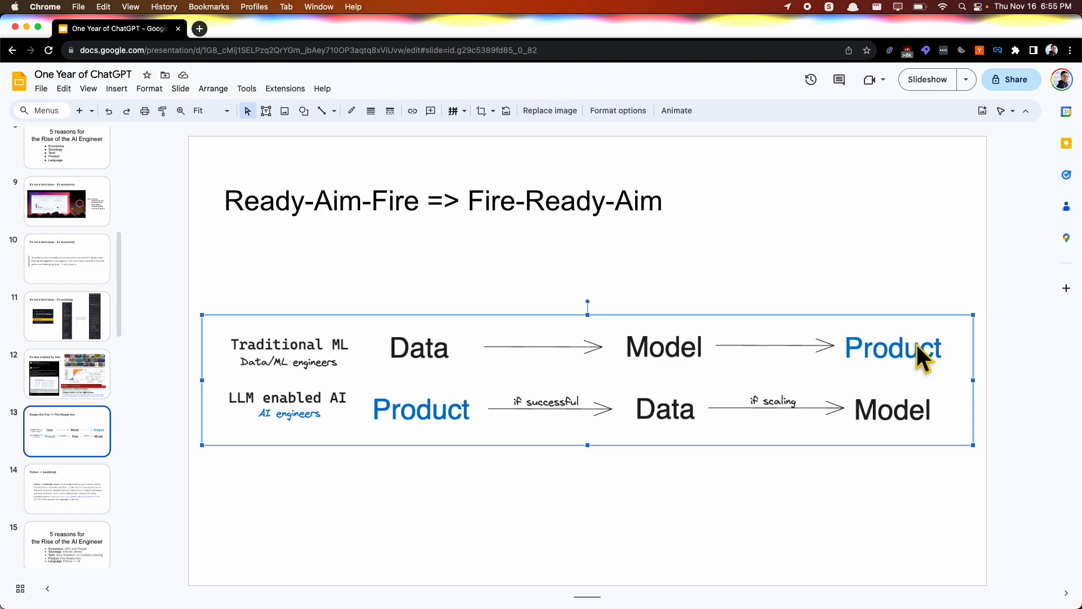
mouse_move(373, 453)
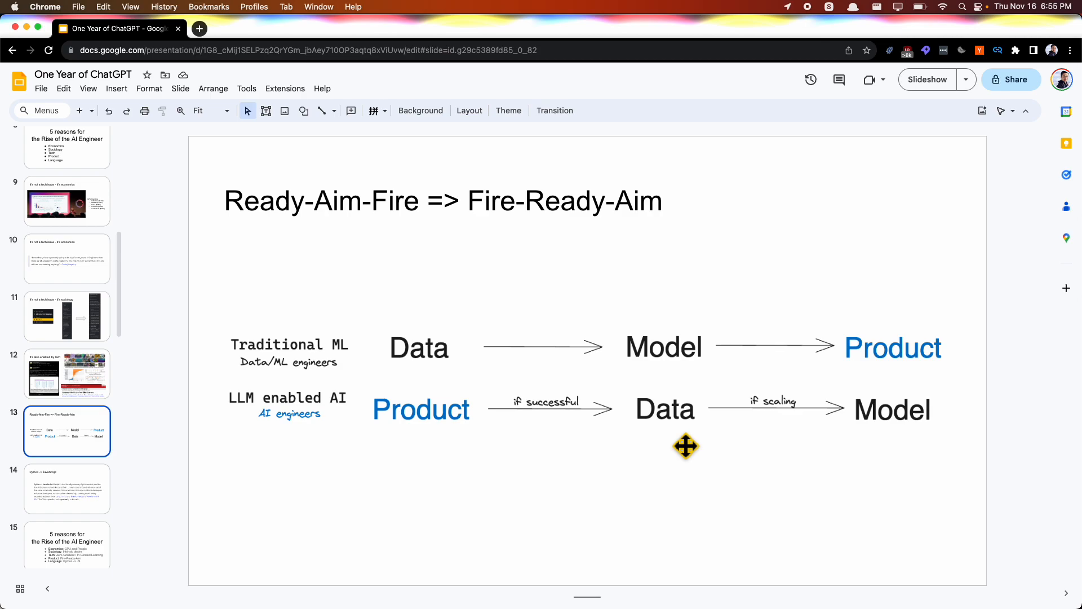
mouse_move(833, 468)
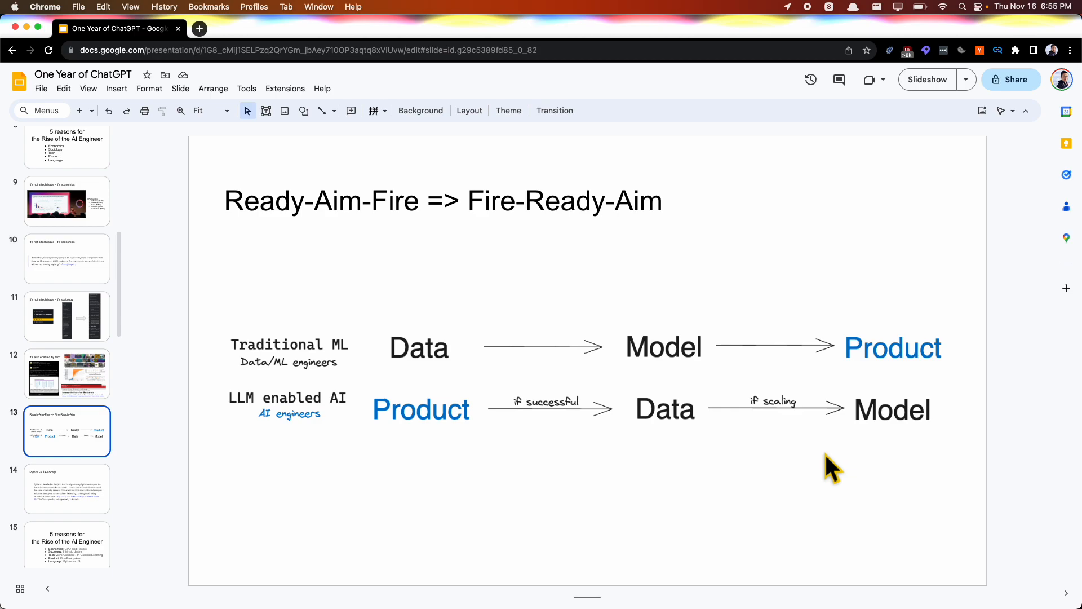
click(66, 488)
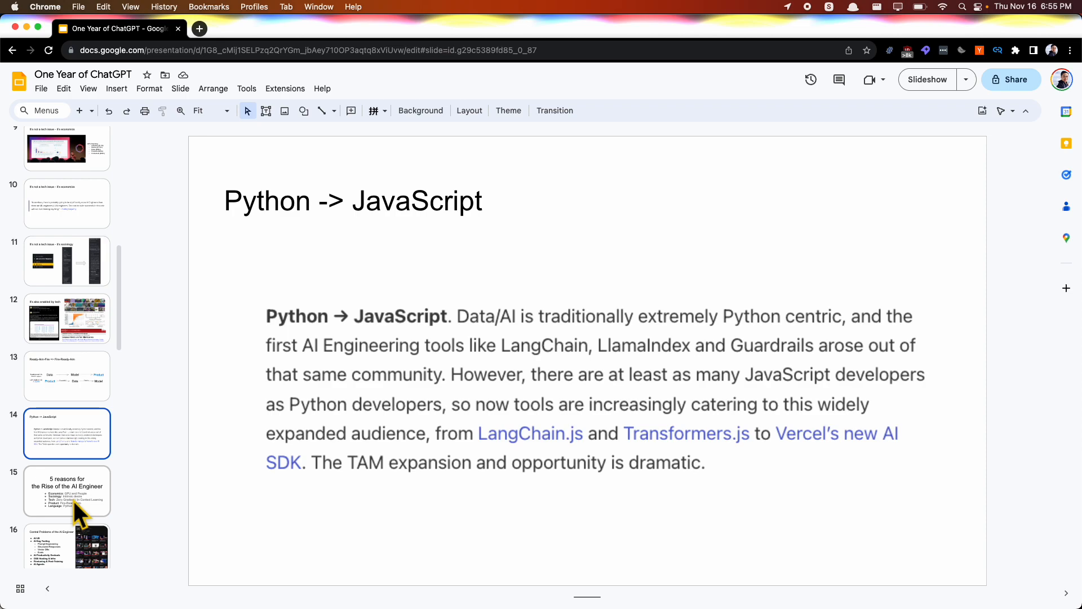
Advance through slide 15 to slide 17, 'The Real Modern Data Stack' with Warehouse, Pipes and BI valuations
click(66, 490)
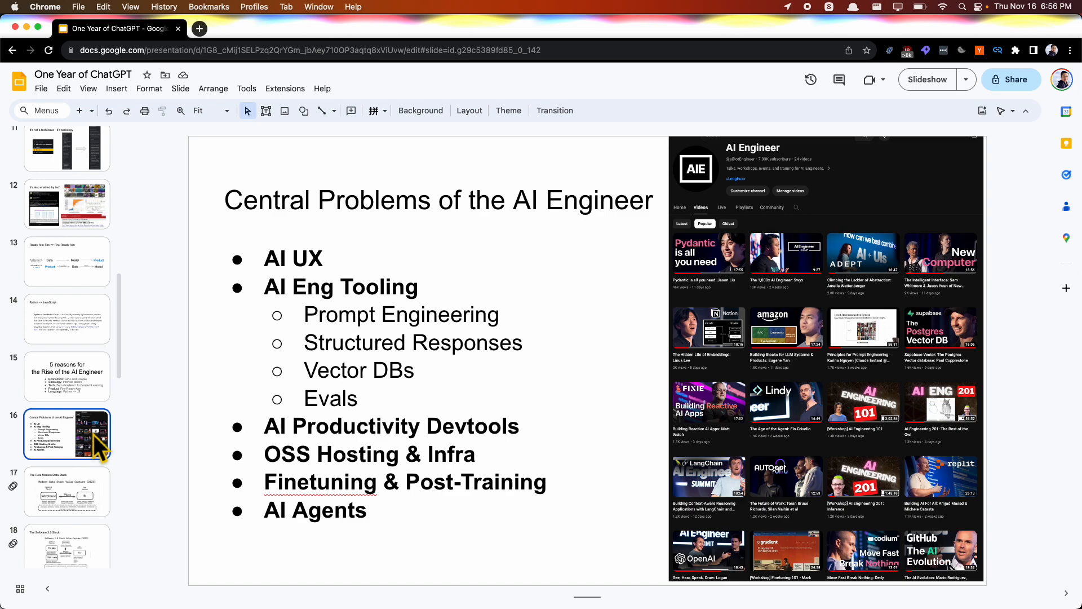
scroll(down, 3)
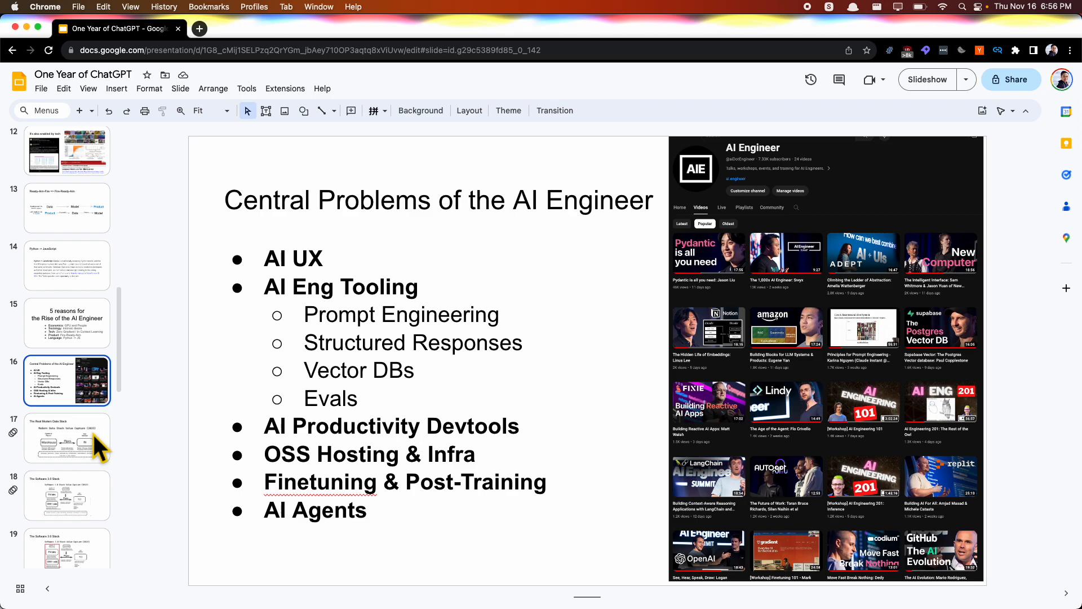
click(66, 437)
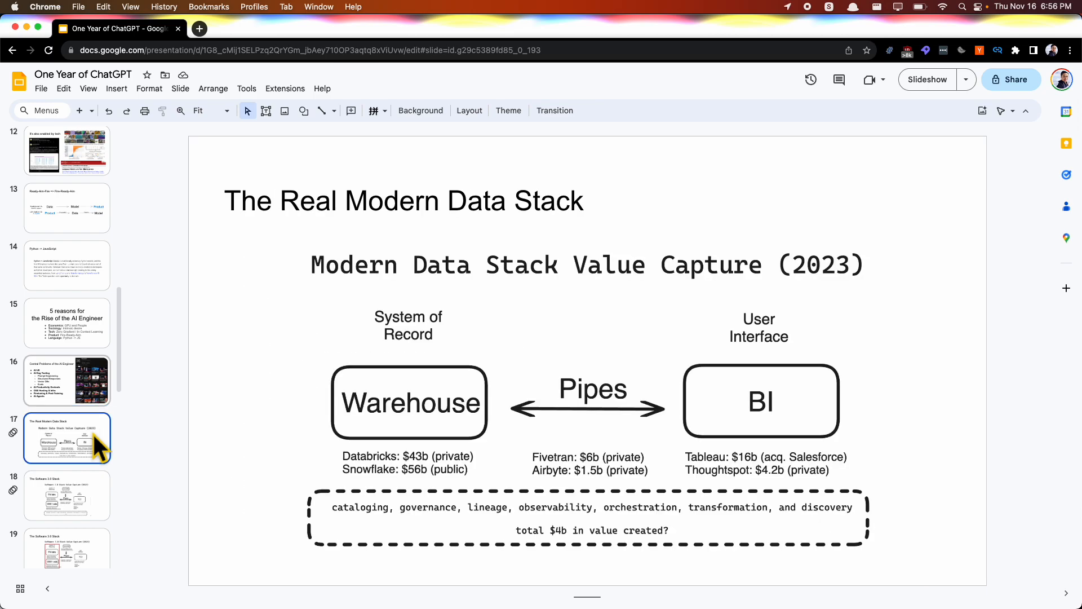
click(926, 79)
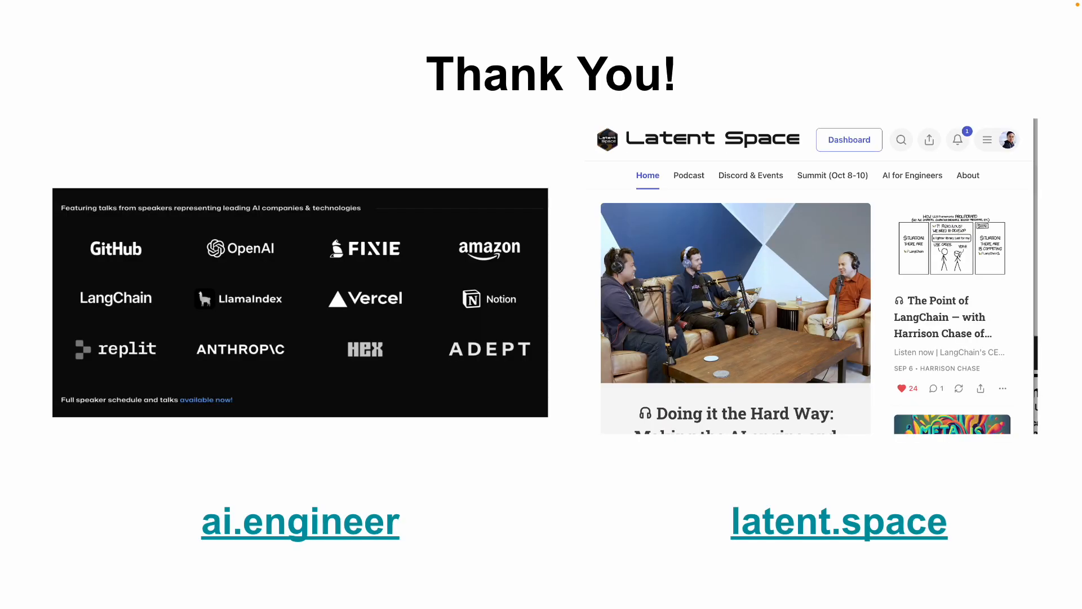